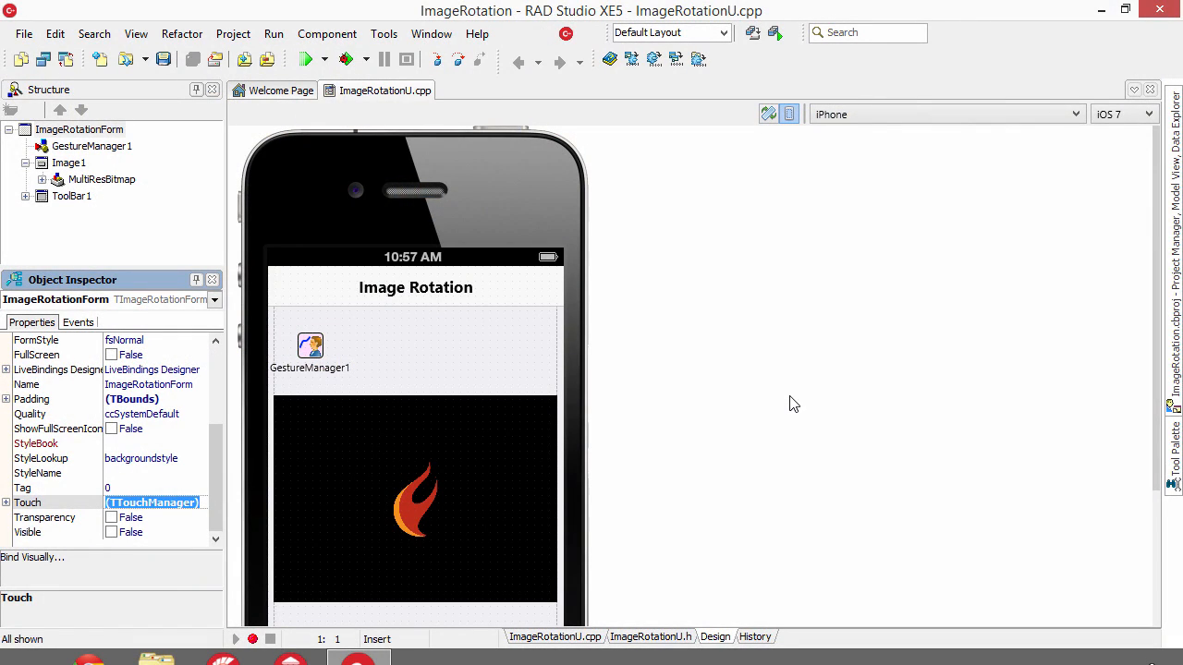
mouse_move(9, 508)
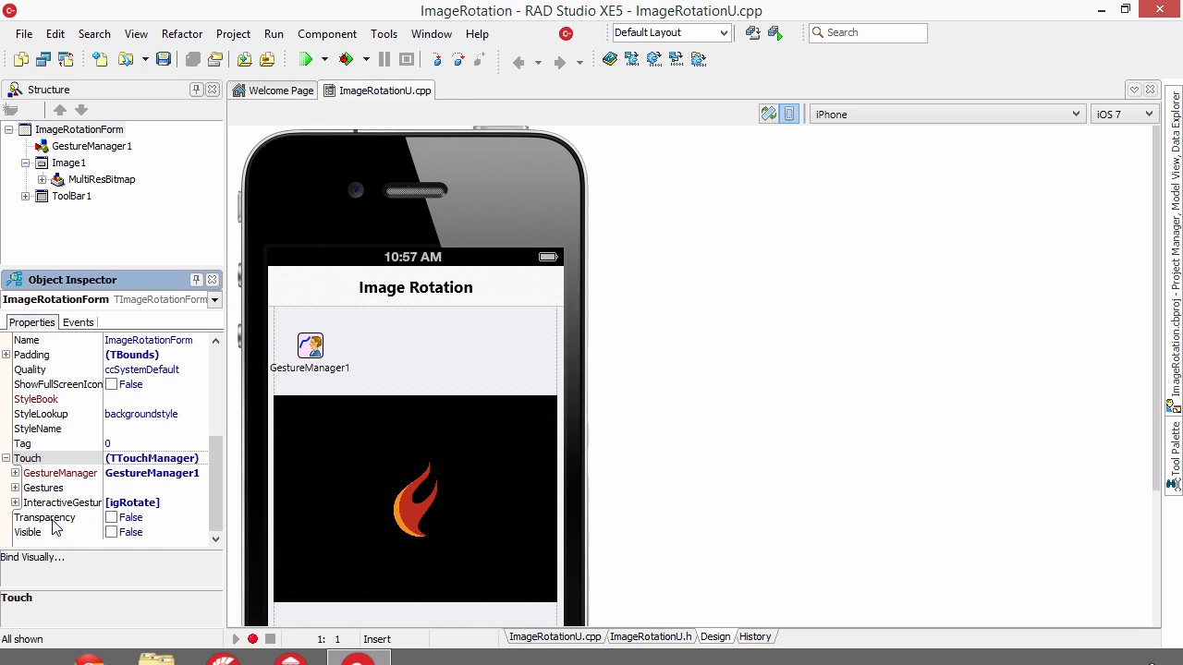
mouse_move(260, 390)
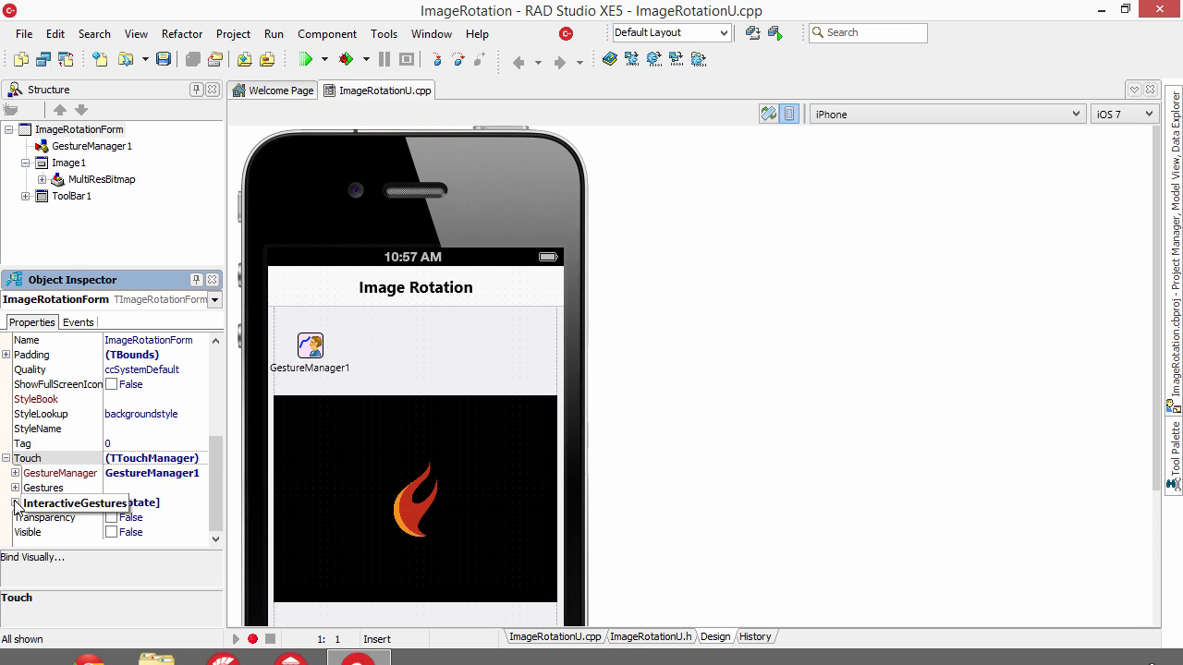
Reveal the form's InteractiveGestures with igRotate True, then its Events list with OnGesture set to FormGesture.
click(8, 503)
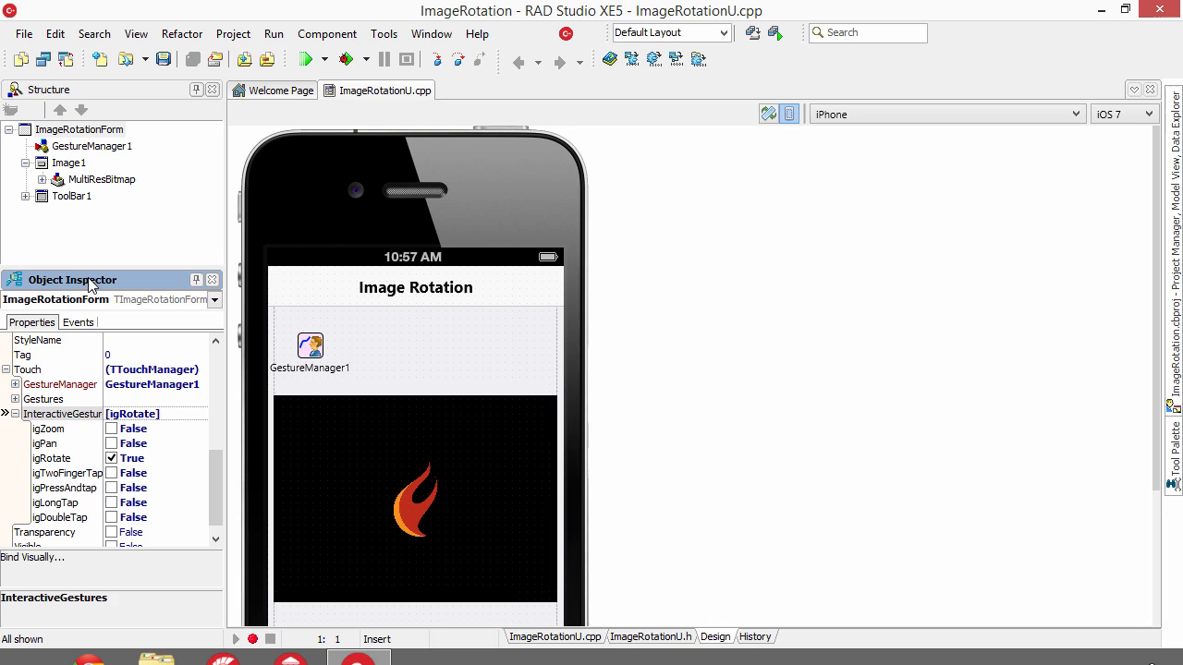
click(78, 321)
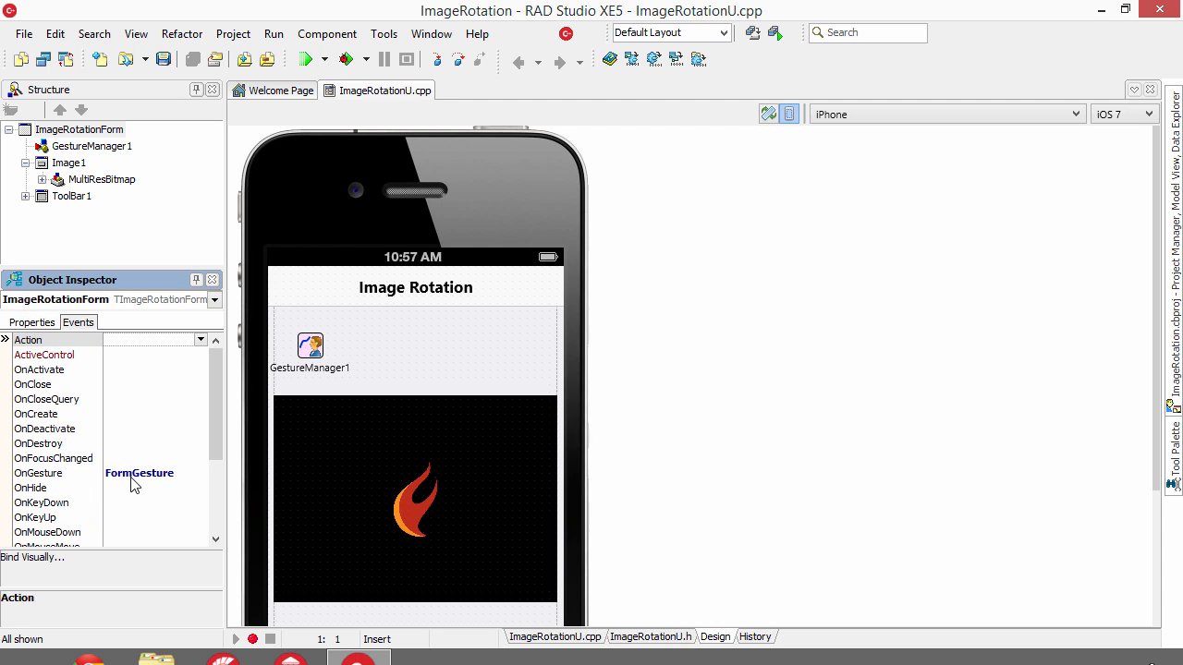
Jump to the FormGesture handler in ImageRotationU.cpp that sets RotationAngle from the gesture angle.
double_click(152, 473)
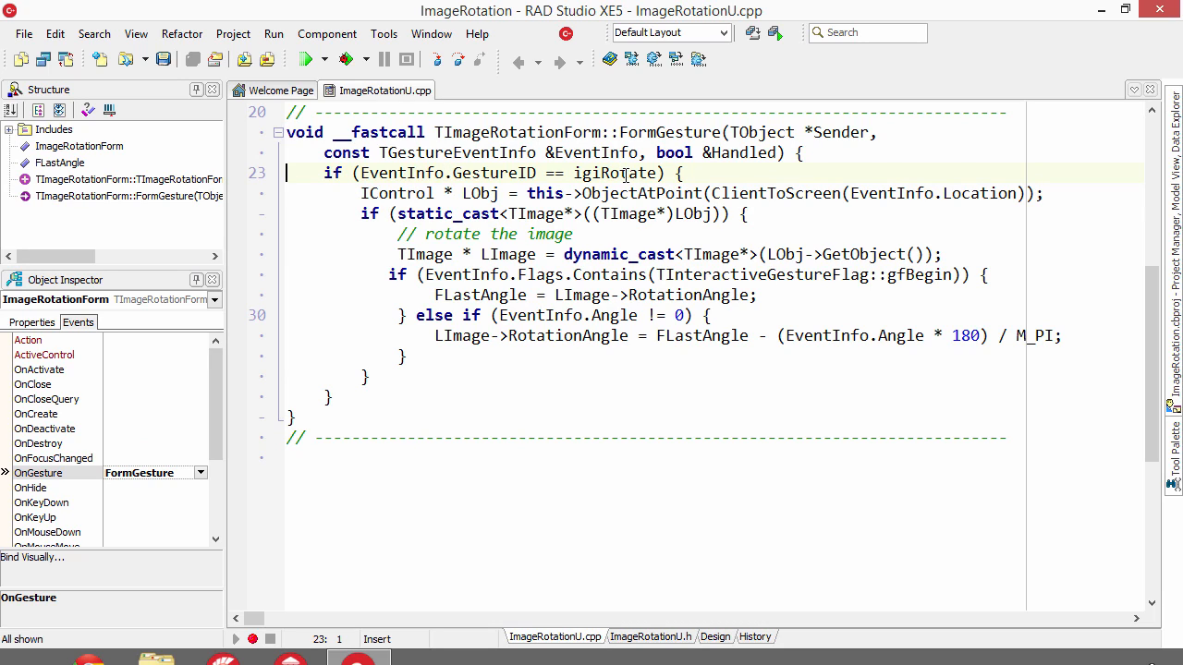
mouse_move(787, 230)
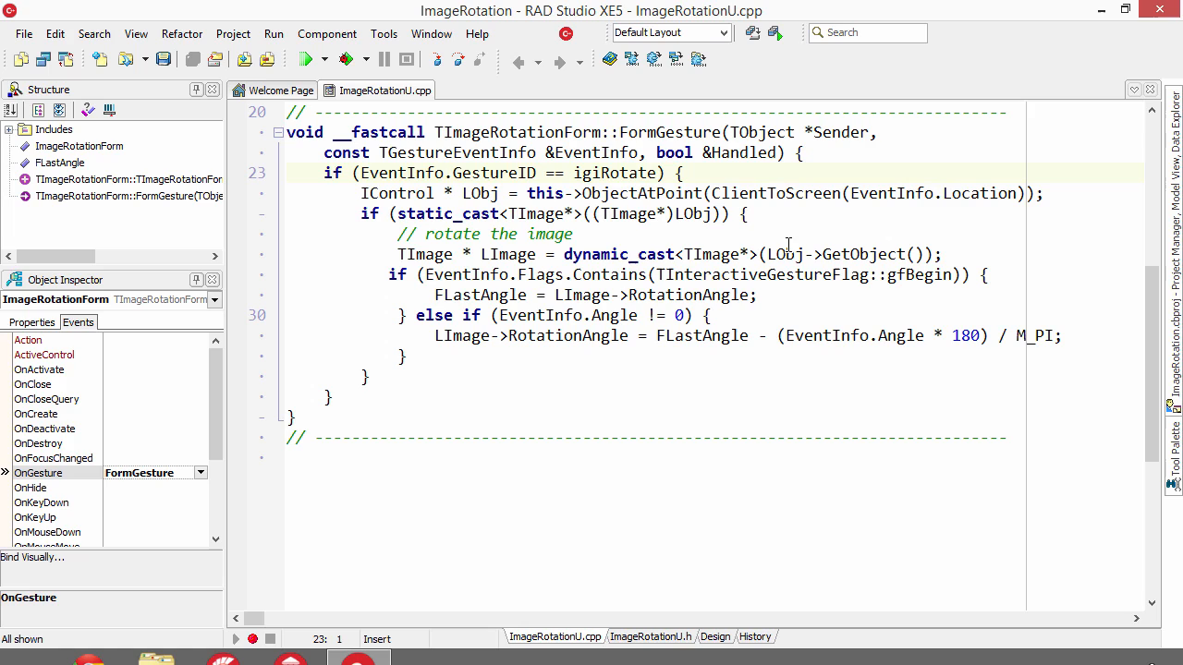
mouse_move(545, 241)
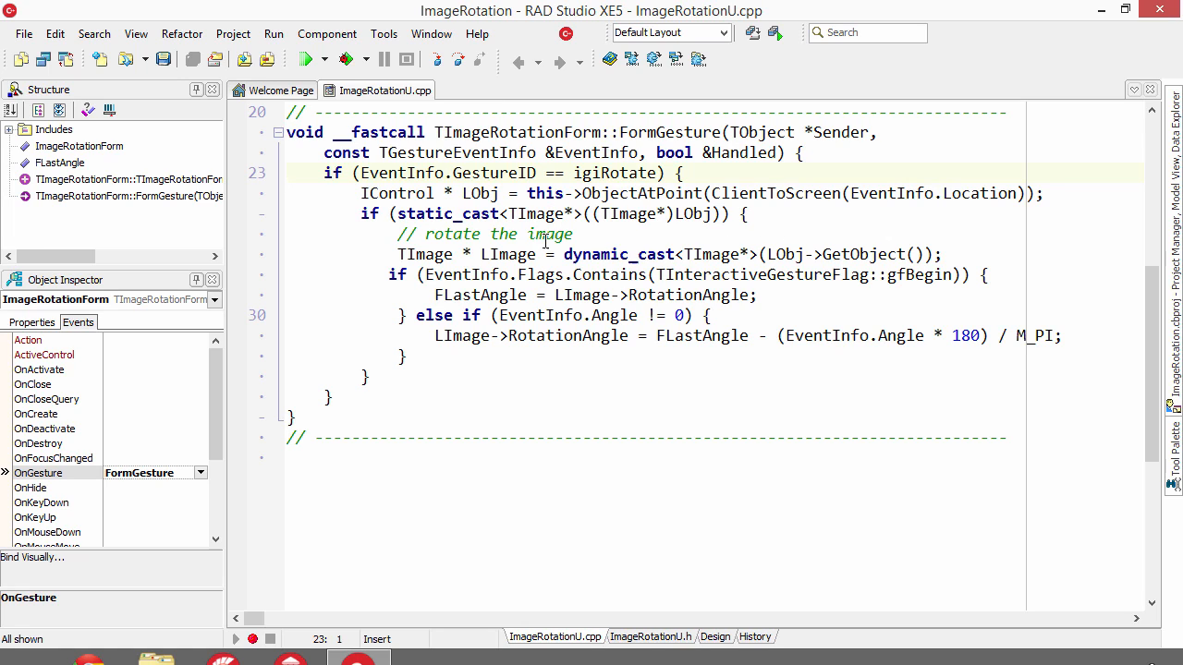
mouse_move(635, 303)
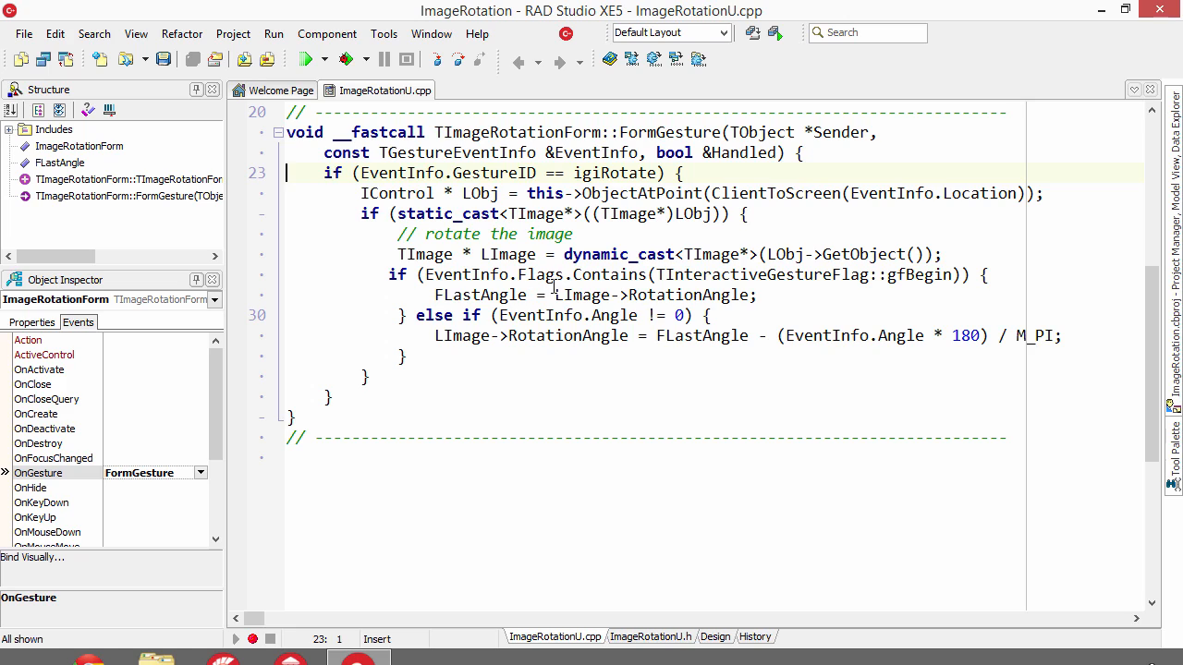
mouse_move(772, 303)
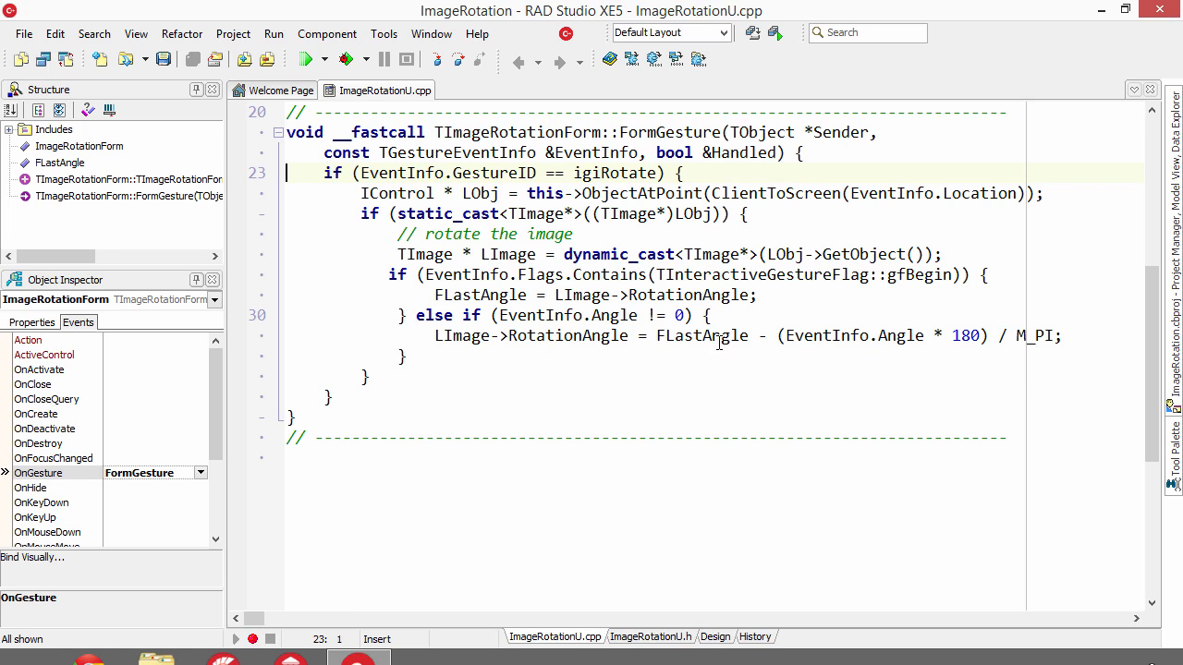
mouse_move(701, 406)
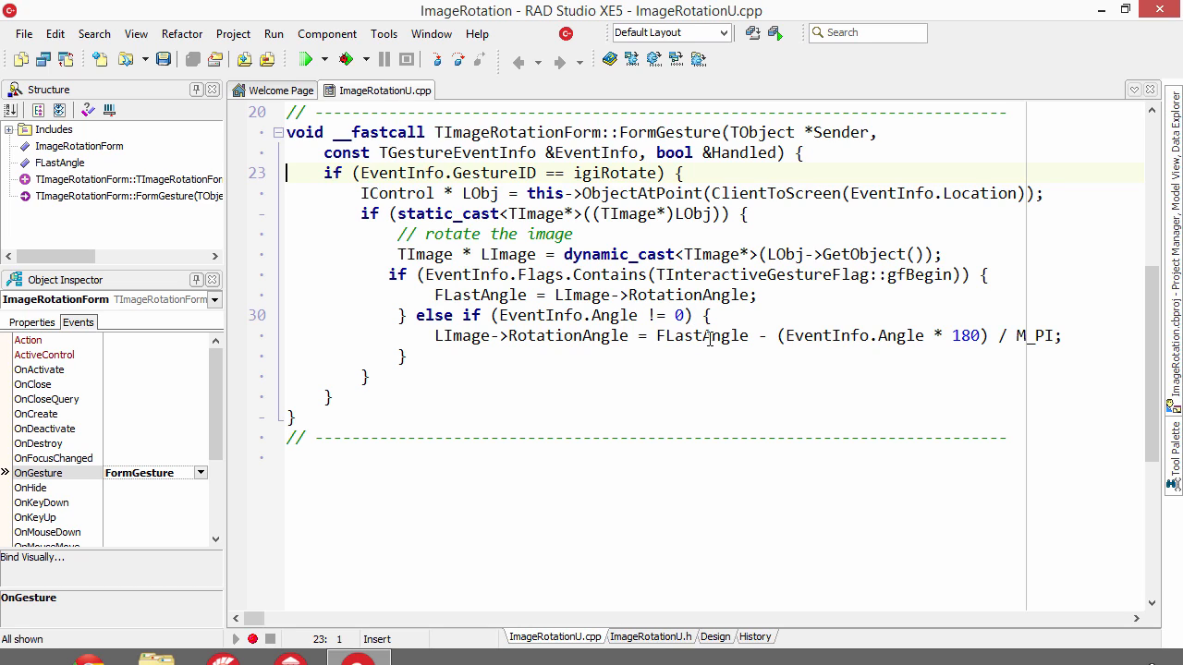
mouse_move(752, 372)
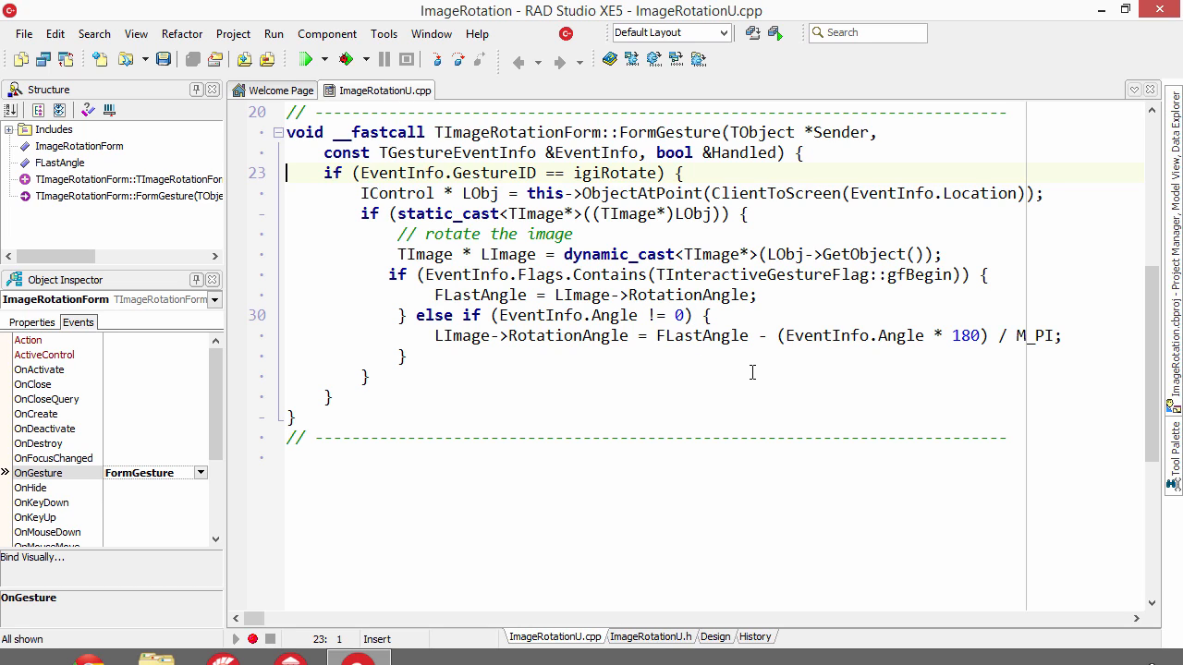